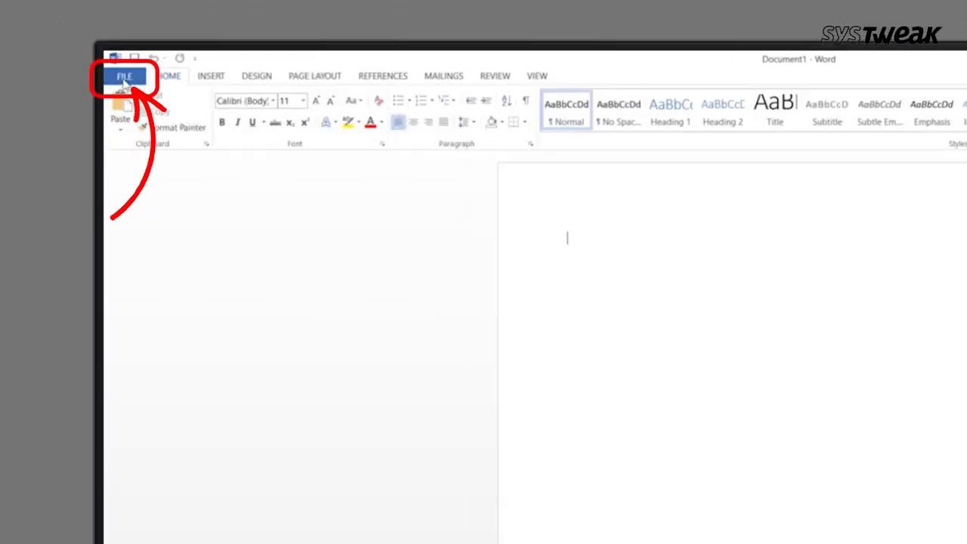
Browse recently unsaved documents from the File > Info version management menu
{"action": "left_click", "coordinate": [124, 76]}
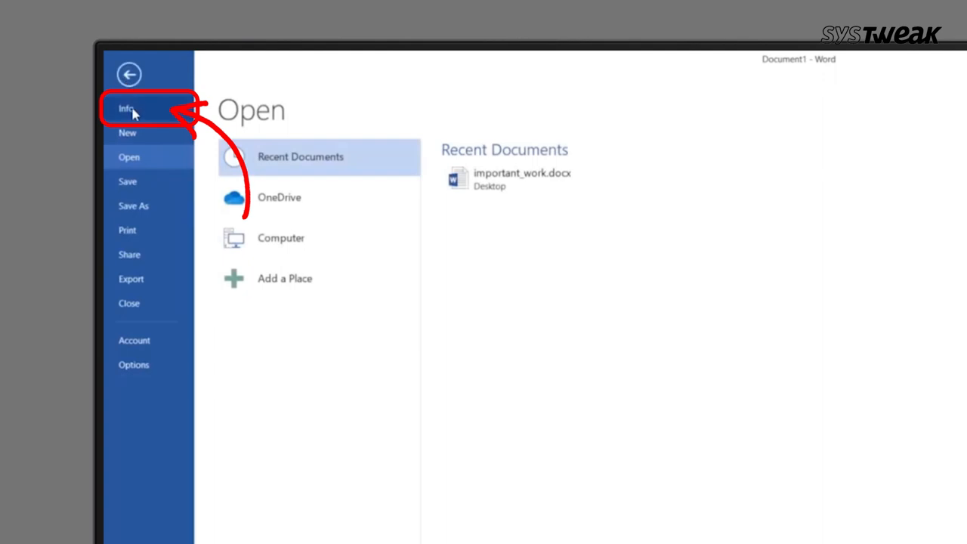
{"action": "left_click", "coordinate": [126, 108]}
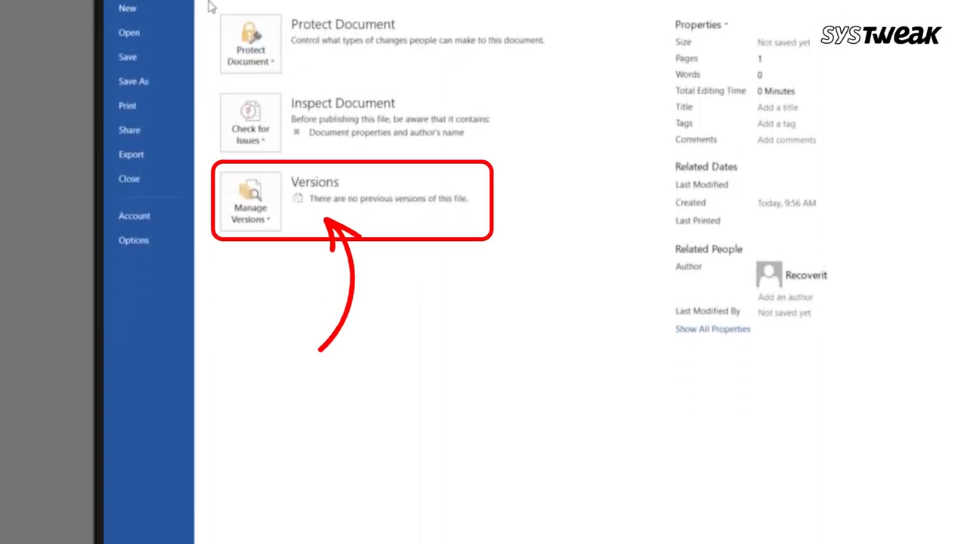
{"action": "left_click", "coordinate": [250, 200]}
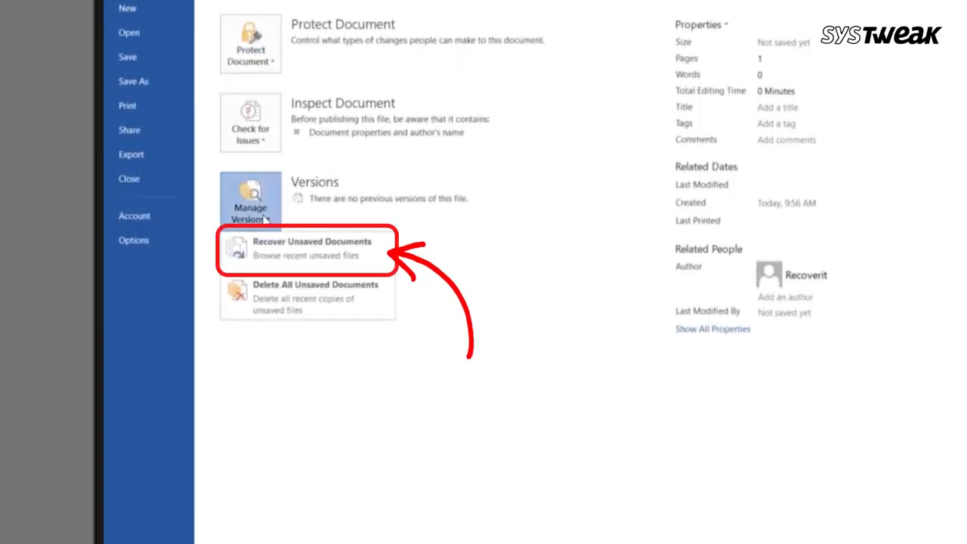
{"action": "mouse_move", "coordinate": [312, 249]}
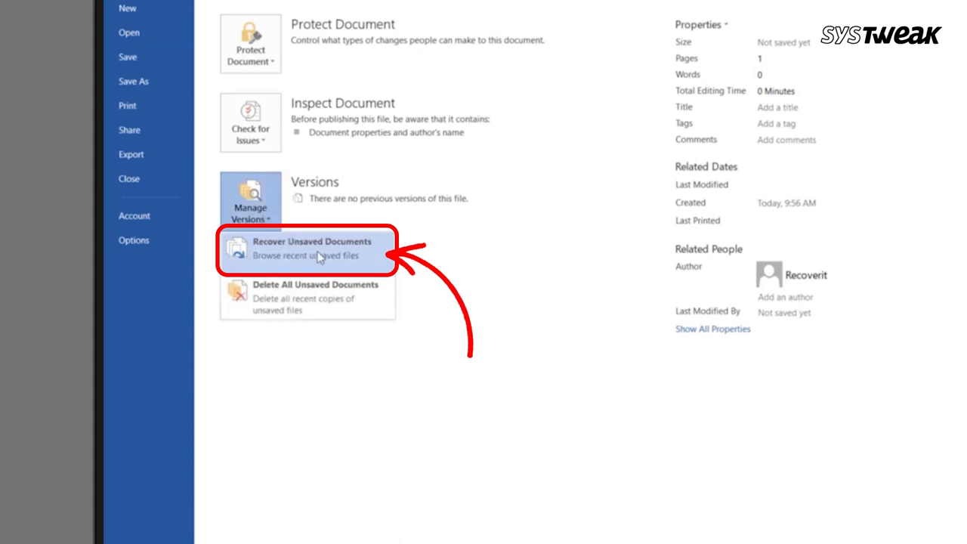
{"action": "left_click", "coordinate": [313, 248]}
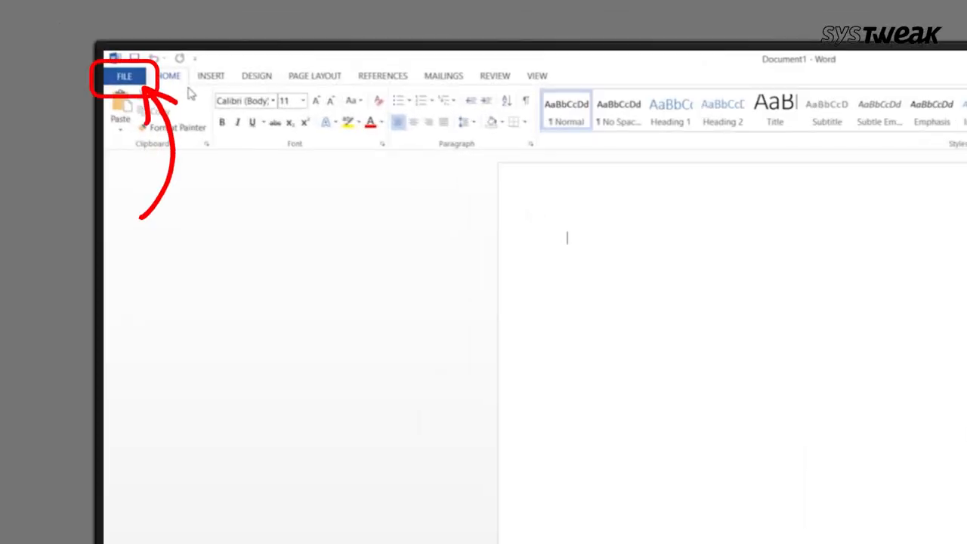
Show the Save page of the Word Options dialog
{"action": "left_click", "coordinate": [124, 75]}
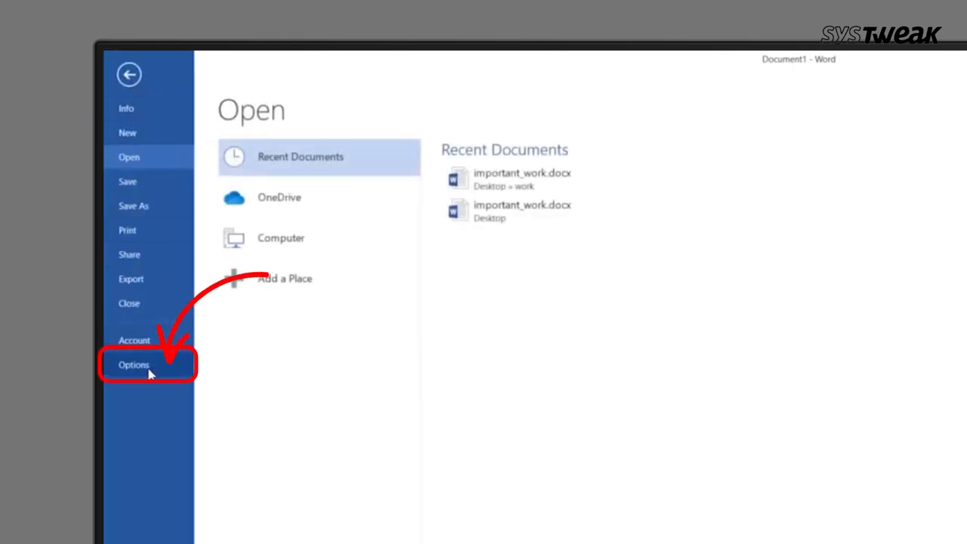
{"action": "left_click", "coordinate": [133, 364]}
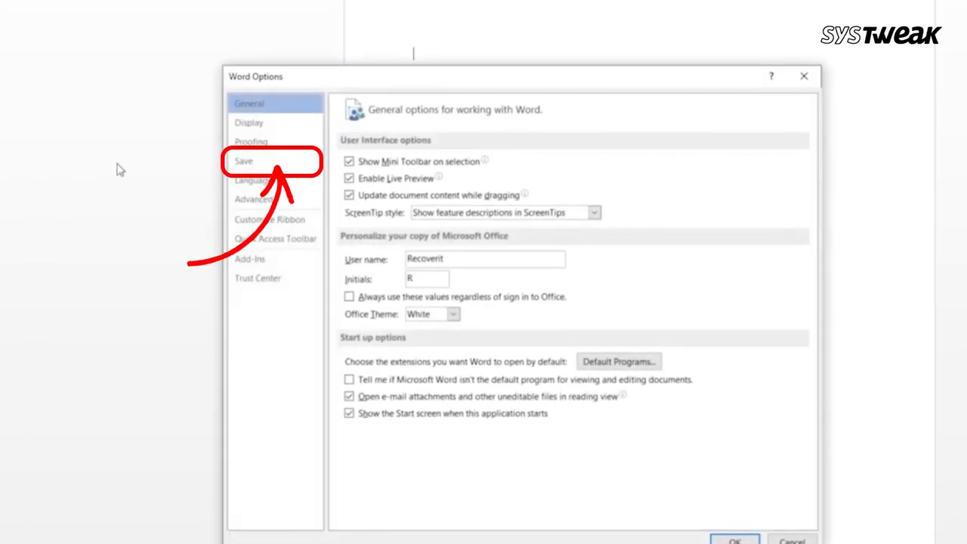
{"action": "left_click", "coordinate": [243, 160]}
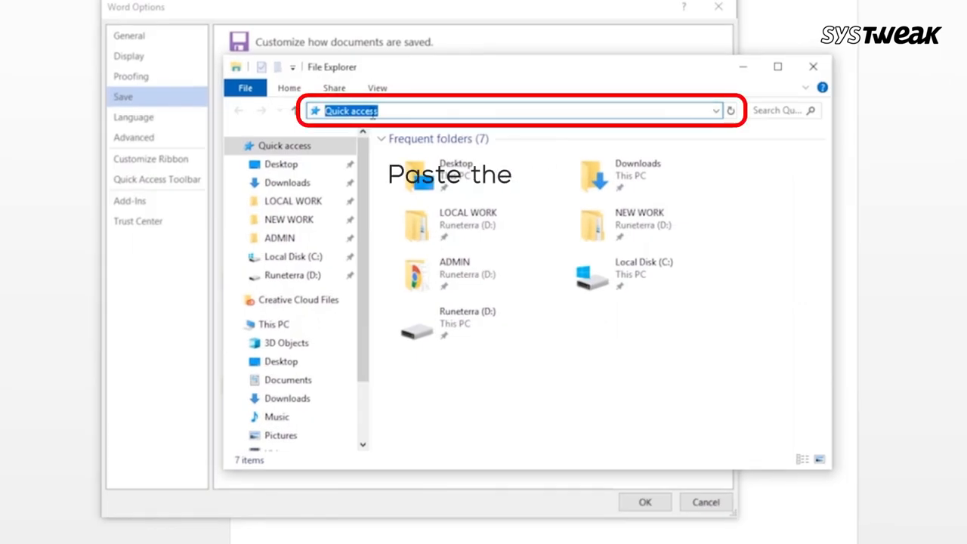
Go to C:\Users\MATO\AppData\Roaming\Microsoft\Word\ and open the important_work folder
{"action": "type", "text": "C:\\Users\\MATO\\AppData\\Roaming\\Microsoft\\Word\\"}
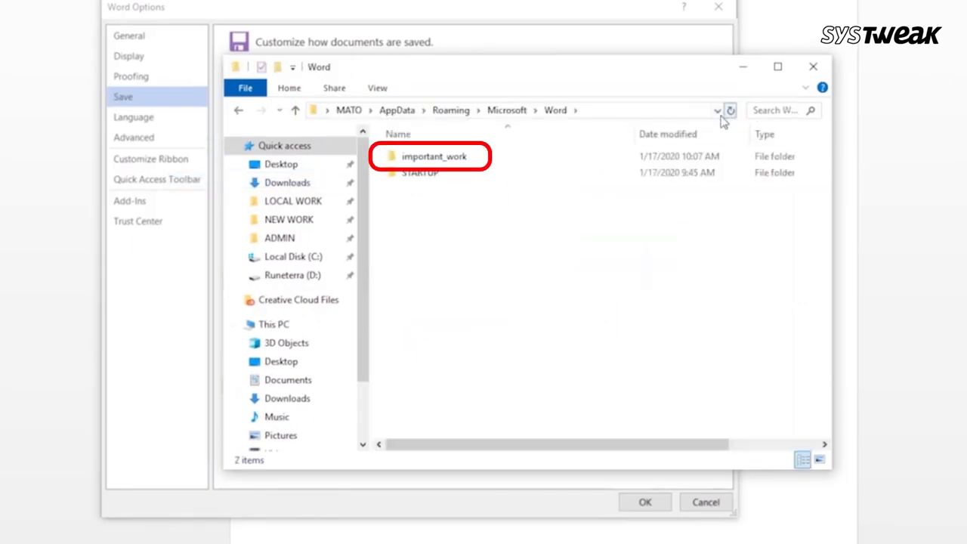
{"action": "left_click", "coordinate": [433, 156]}
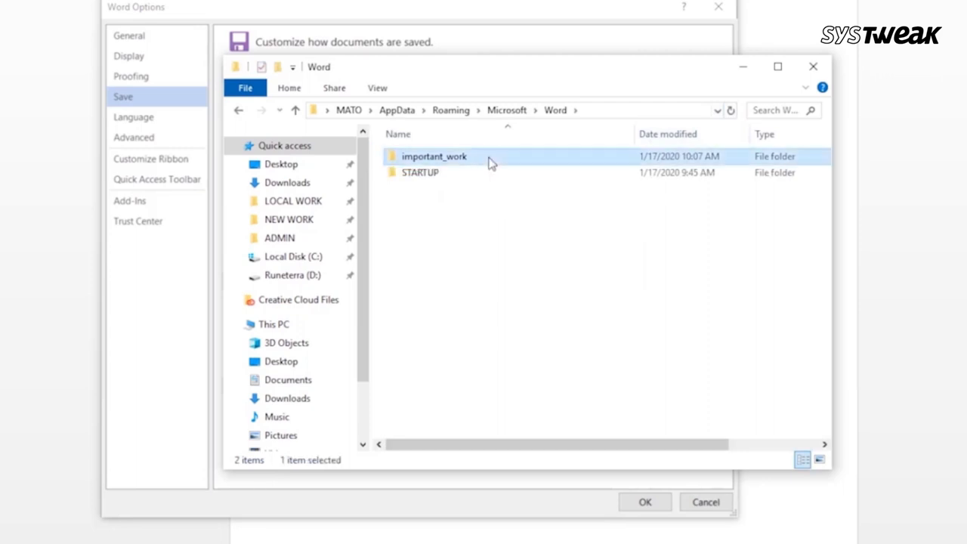
{"action": "double_click", "coordinate": [433, 157]}
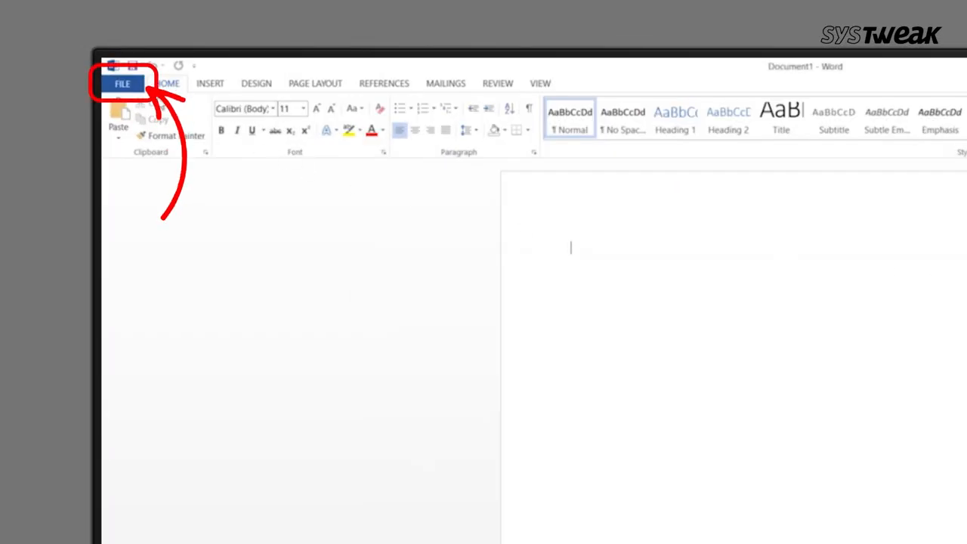
Open important_work.asd through File > Recover Unsaved Documents
{"action": "left_click", "coordinate": [122, 83]}
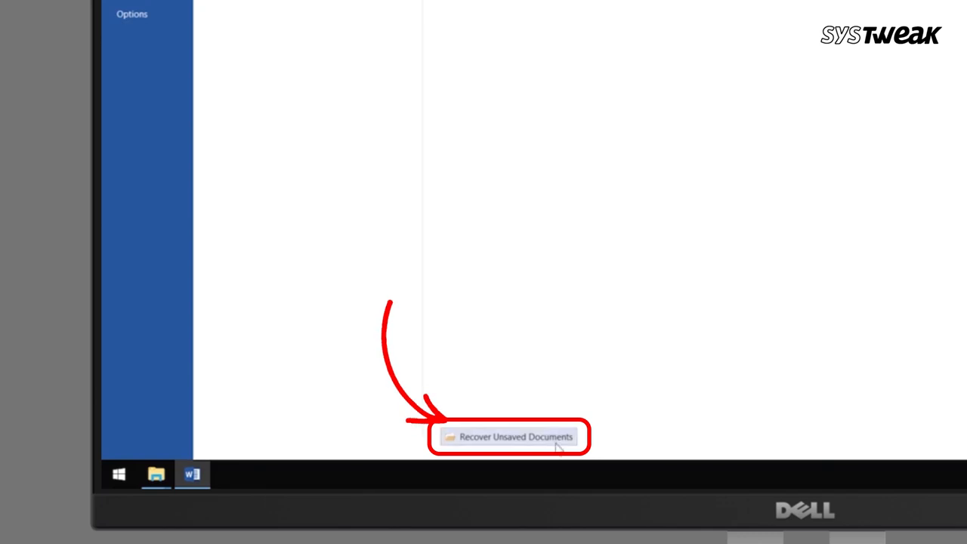
{"action": "left_click", "coordinate": [507, 436]}
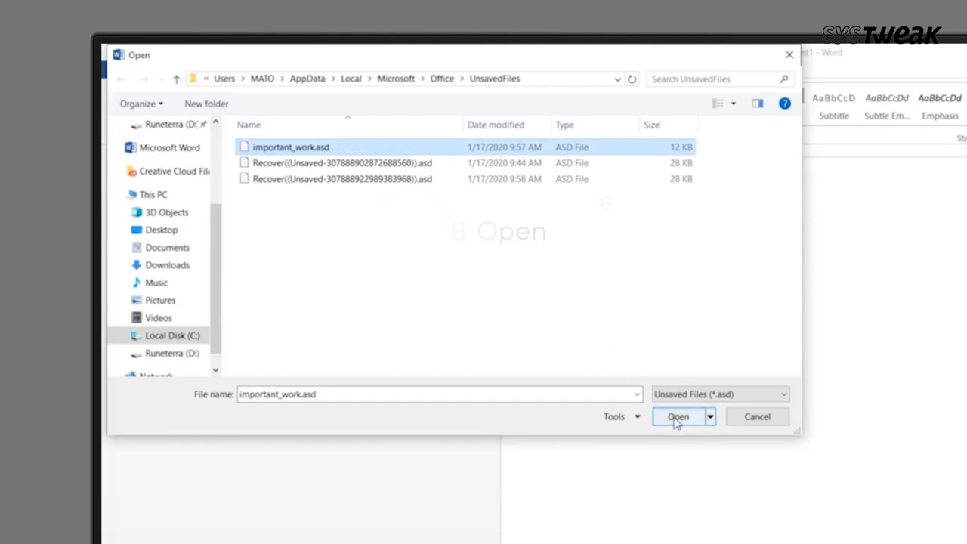
{"action": "left_click", "coordinate": [678, 417]}
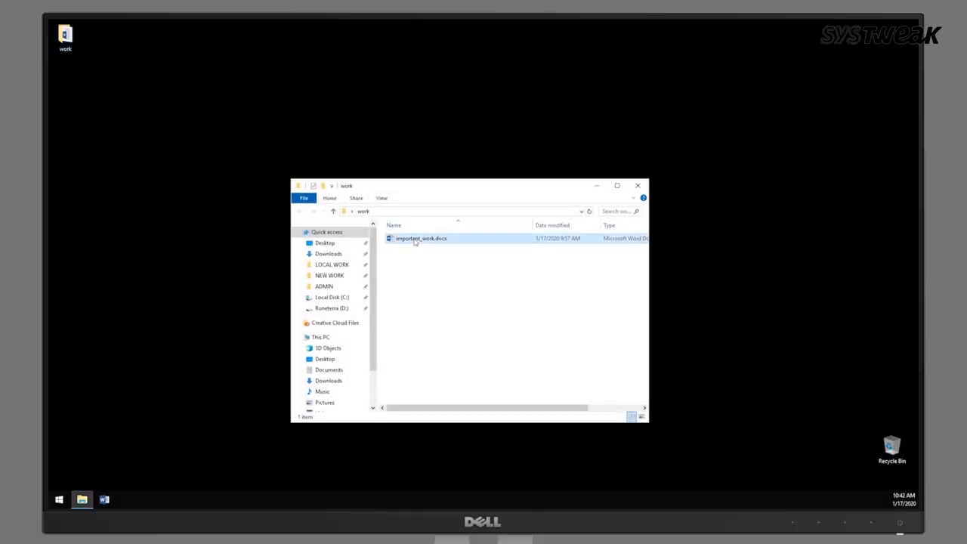
Open important_work.docx from the desktop work folder
{"action": "double_click", "coordinate": [420, 238]}
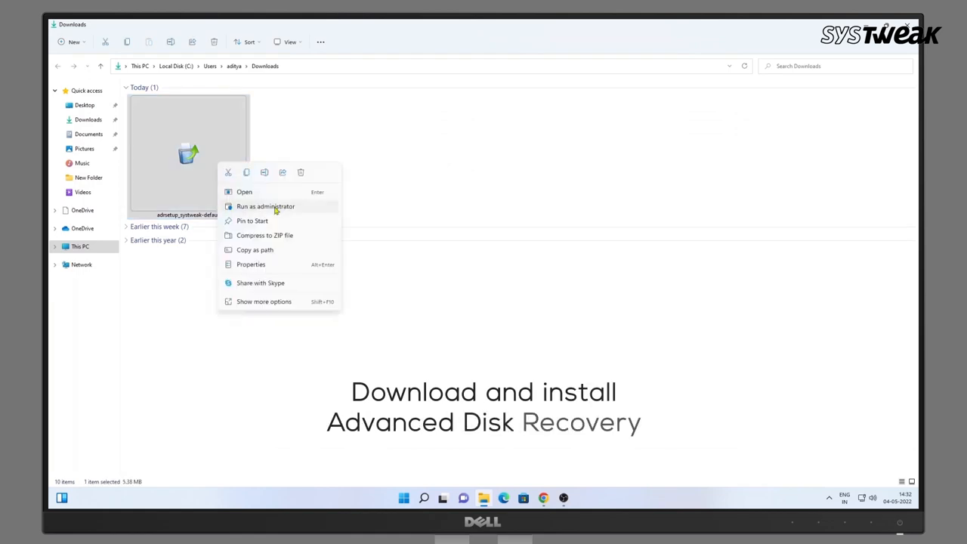
Run the Advanced Disk Recovery setup as administrator and continue past its welcome page
{"action": "left_click", "coordinate": [265, 206]}
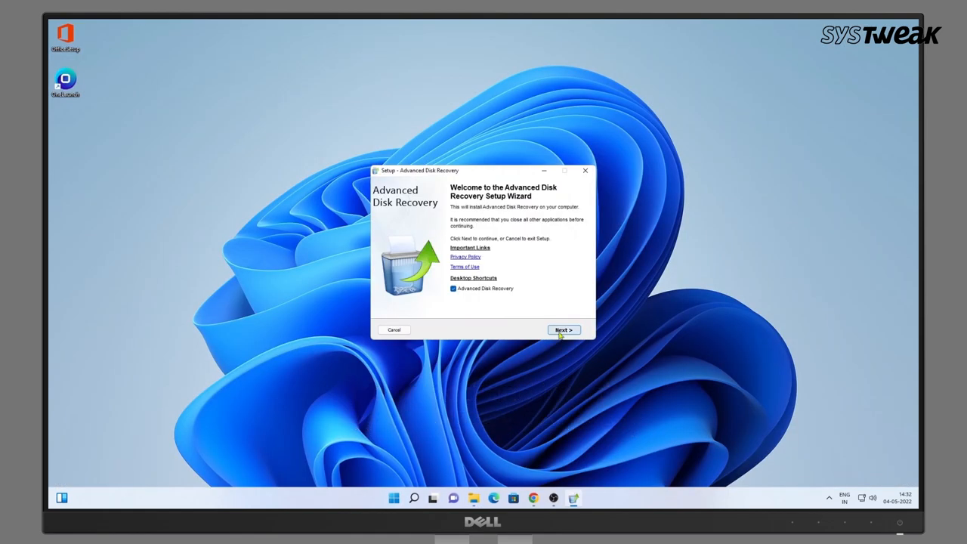
{"action": "left_click", "coordinate": [563, 330]}
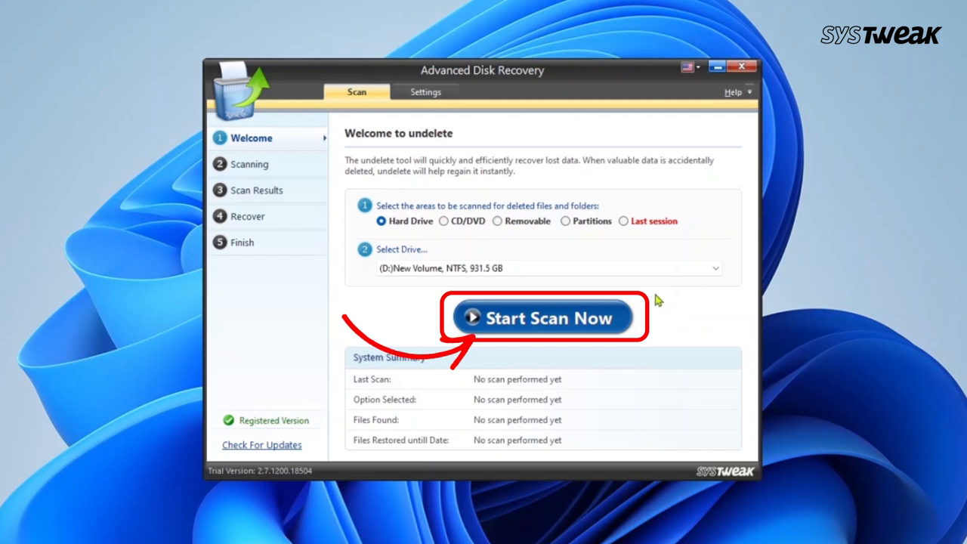
Scan drive D: for deleted files using Deep Scan
{"action": "left_click", "coordinate": [544, 318]}
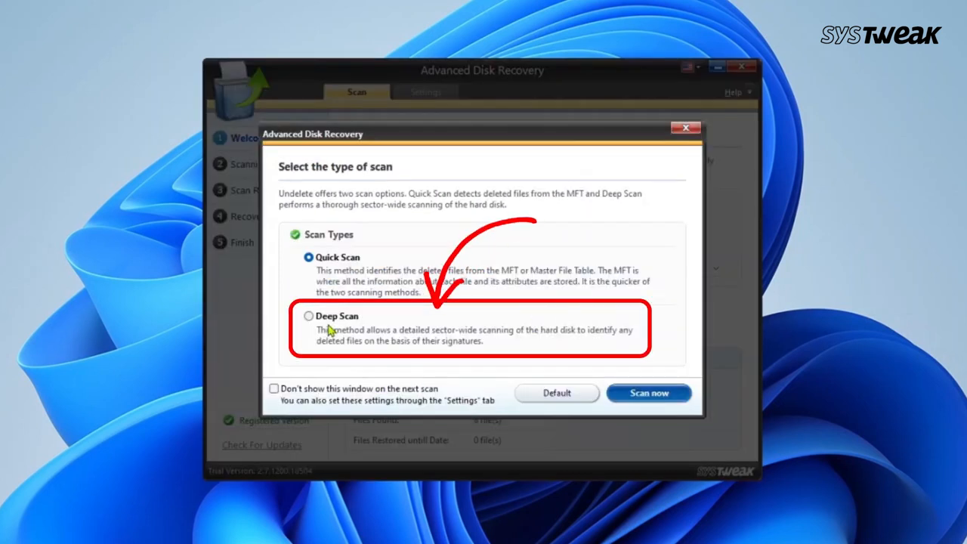
{"action": "left_click", "coordinate": [309, 316]}
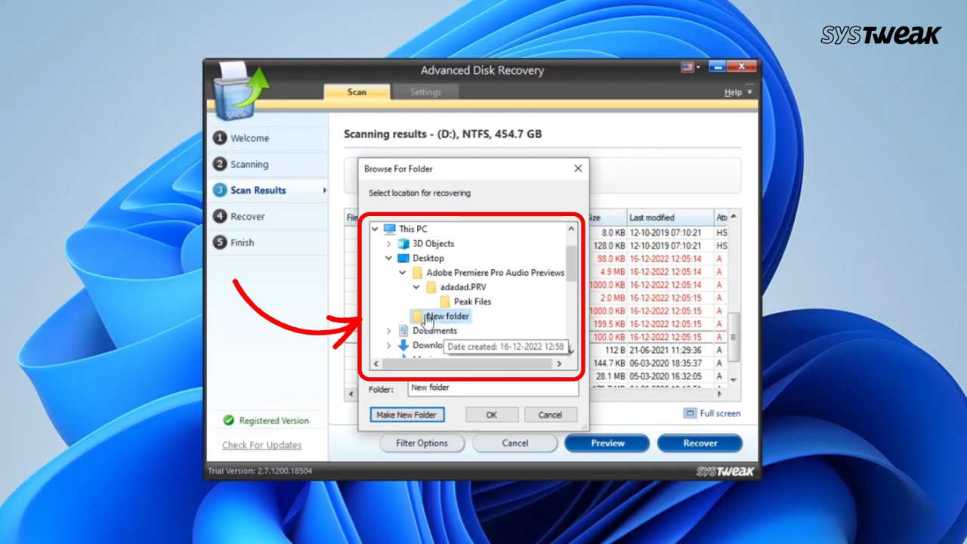
Recover the 3 deleted files to Desktop\New folder and finish
{"action": "left_click", "coordinate": [491, 415]}
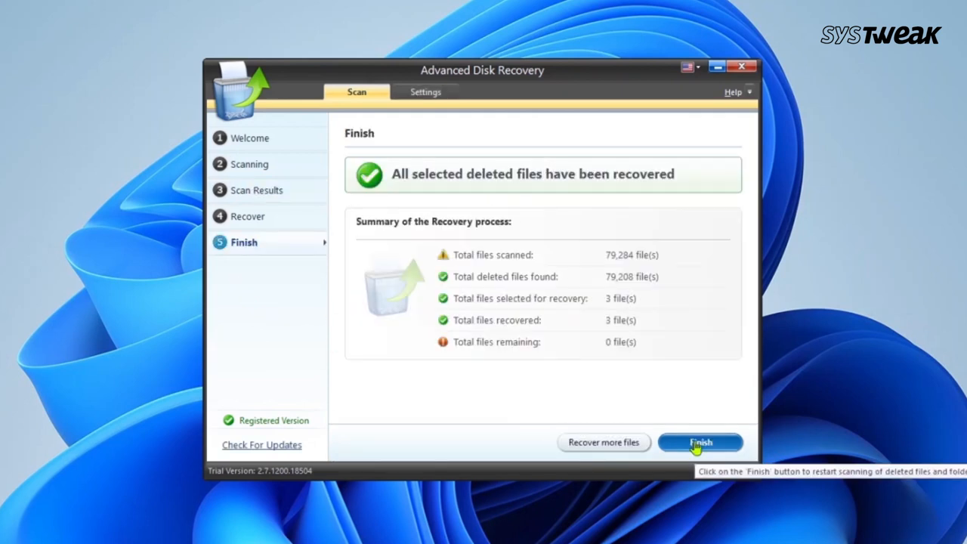
{"action": "left_click", "coordinate": [700, 442]}
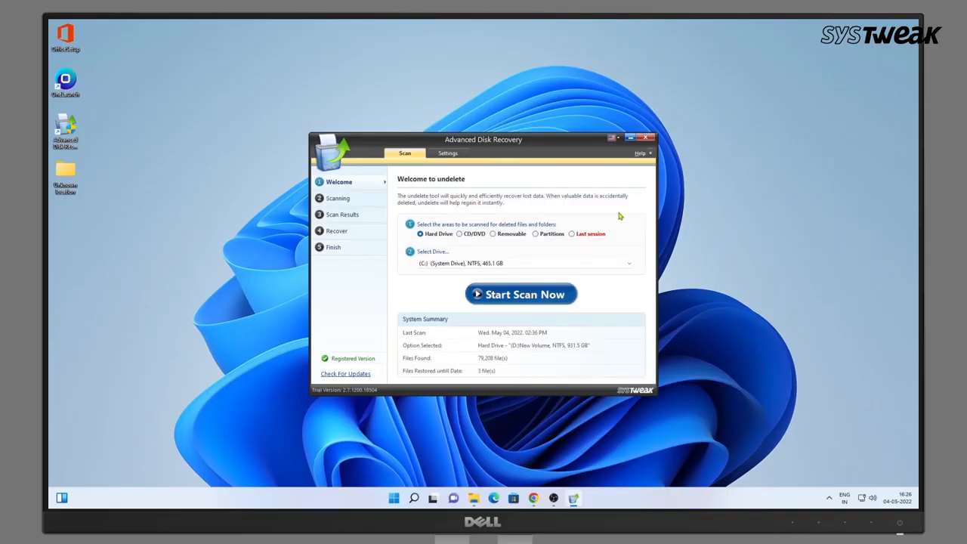